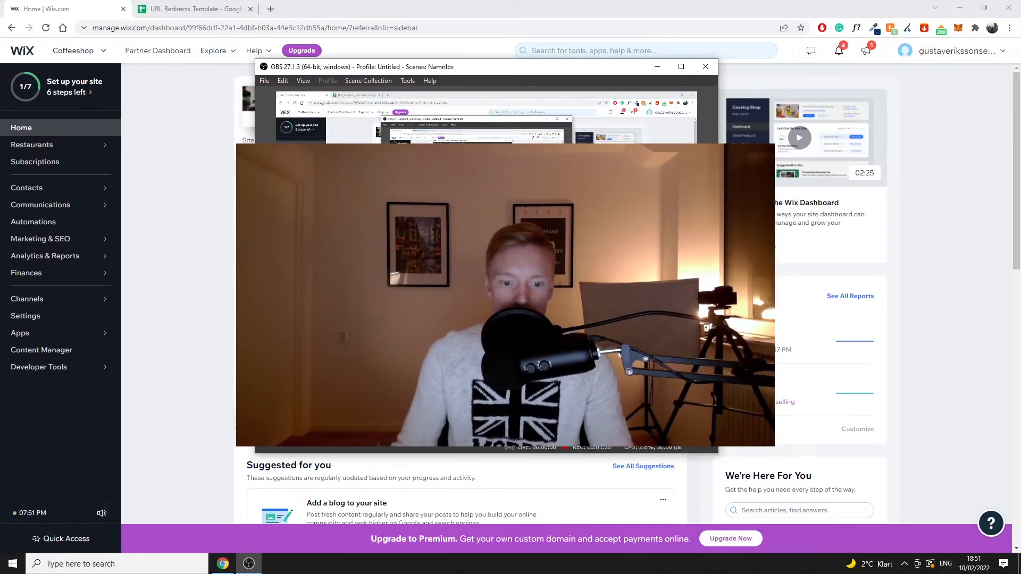
Step: Reveal the Marketing & SEO tools from the Coffeeshop site dashboard sidebar
click(704, 66)
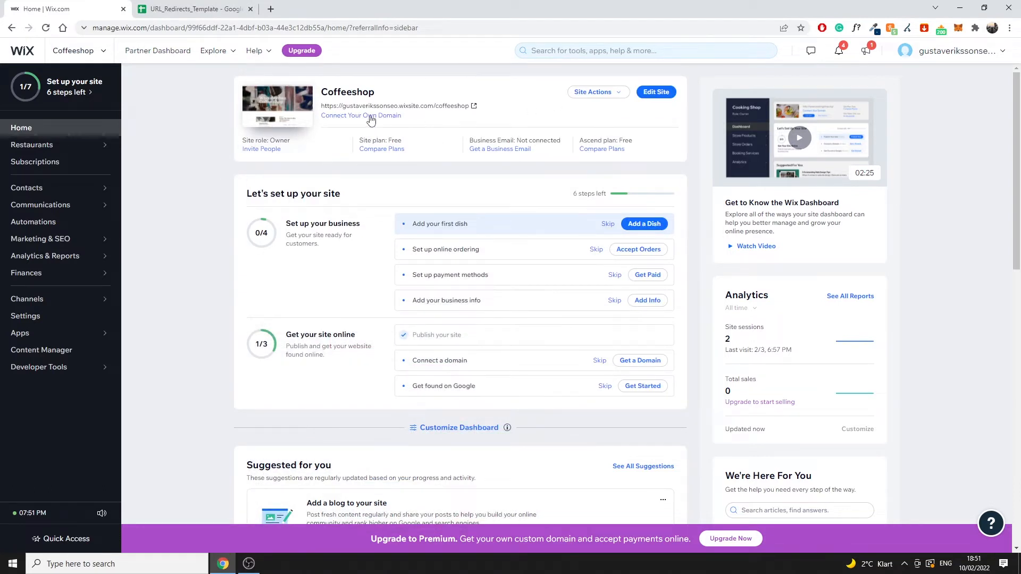
double_click(358, 91)
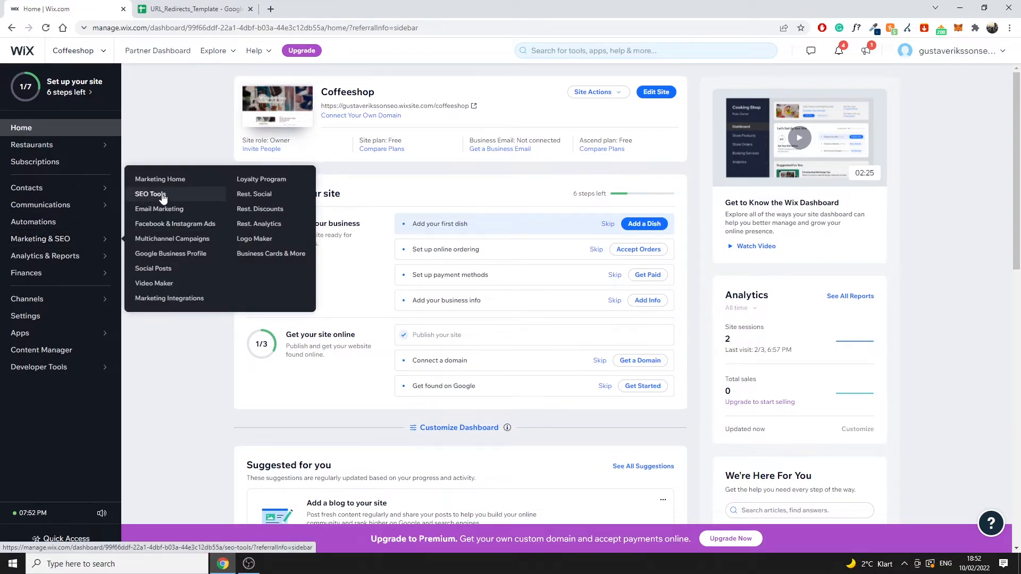
Step: Enter SEO Tools and launch the URL Redirect Manager, currently holding no redirects
click(150, 193)
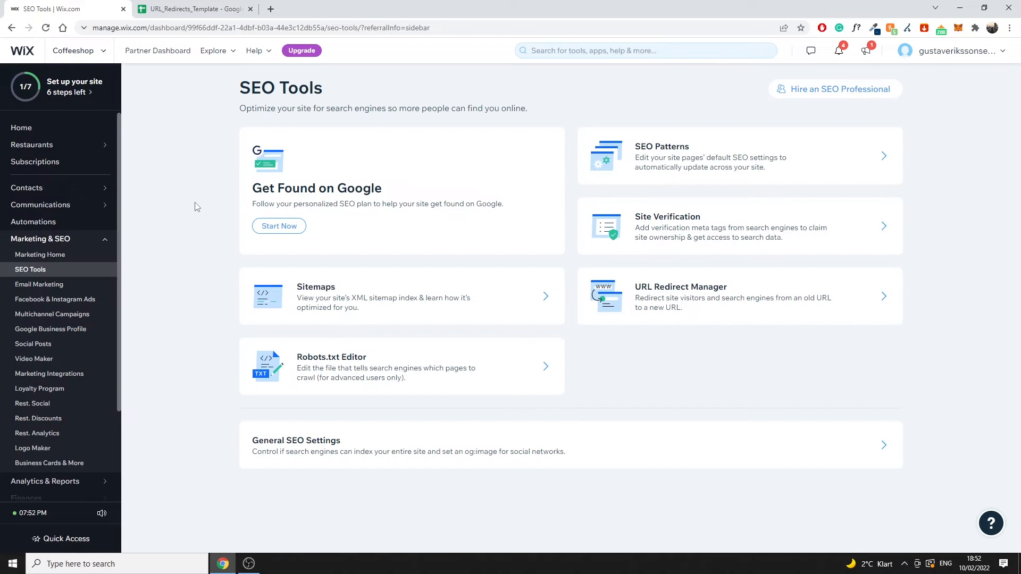
mouse_move(395, 164)
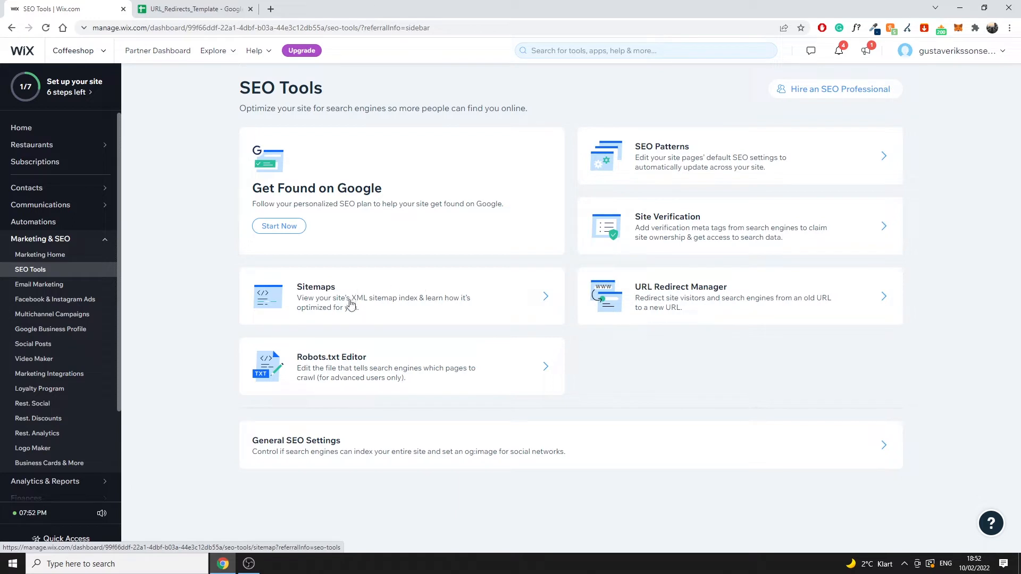
mouse_move(337, 375)
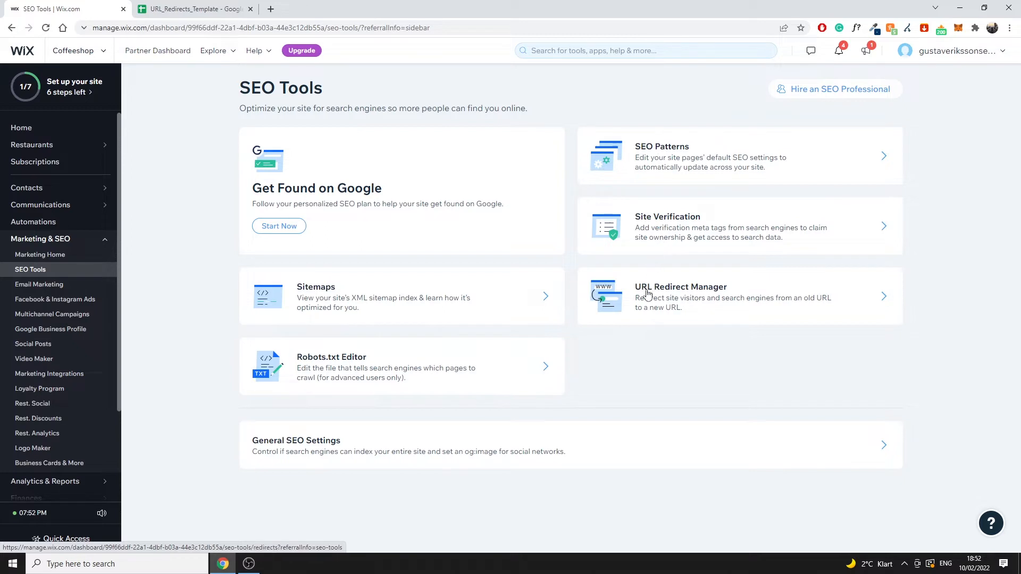
mouse_move(653, 289)
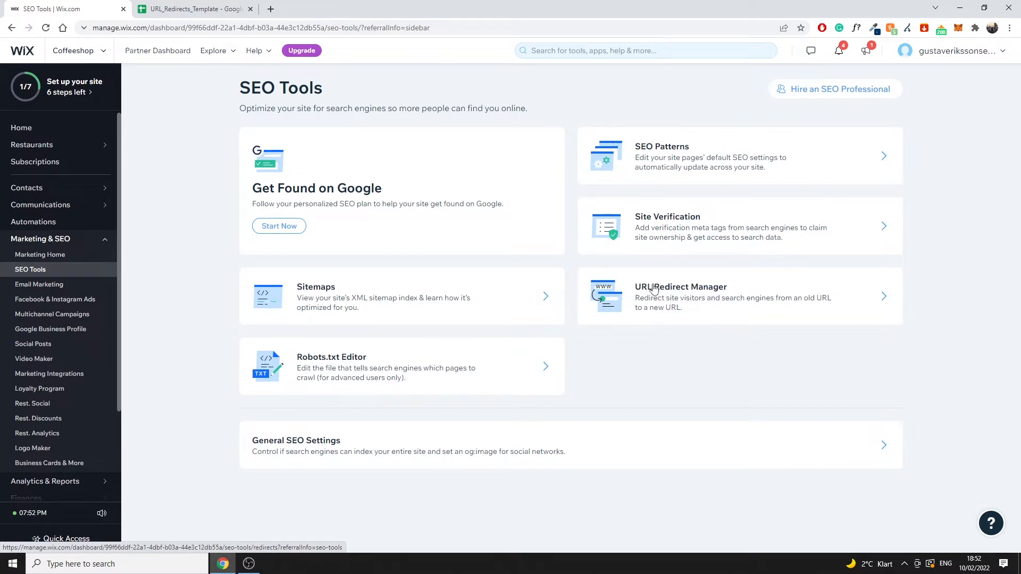
click(680, 286)
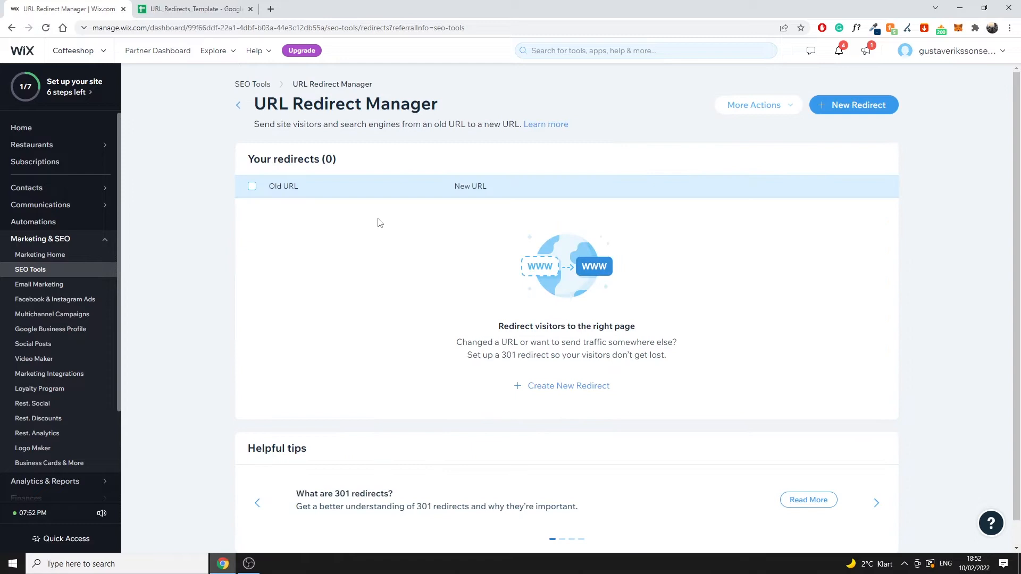
mouse_move(329, 231)
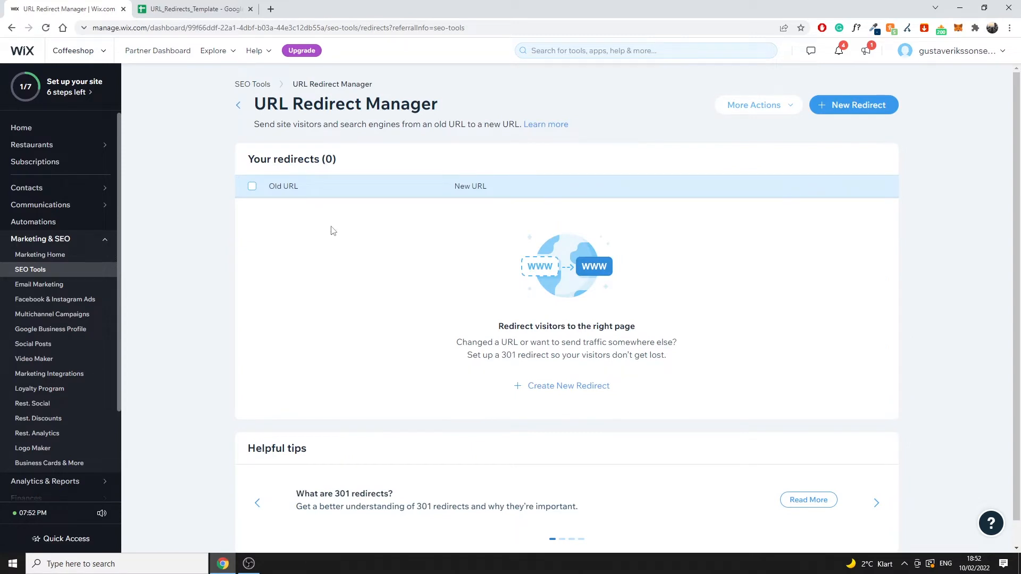
mouse_move(349, 233)
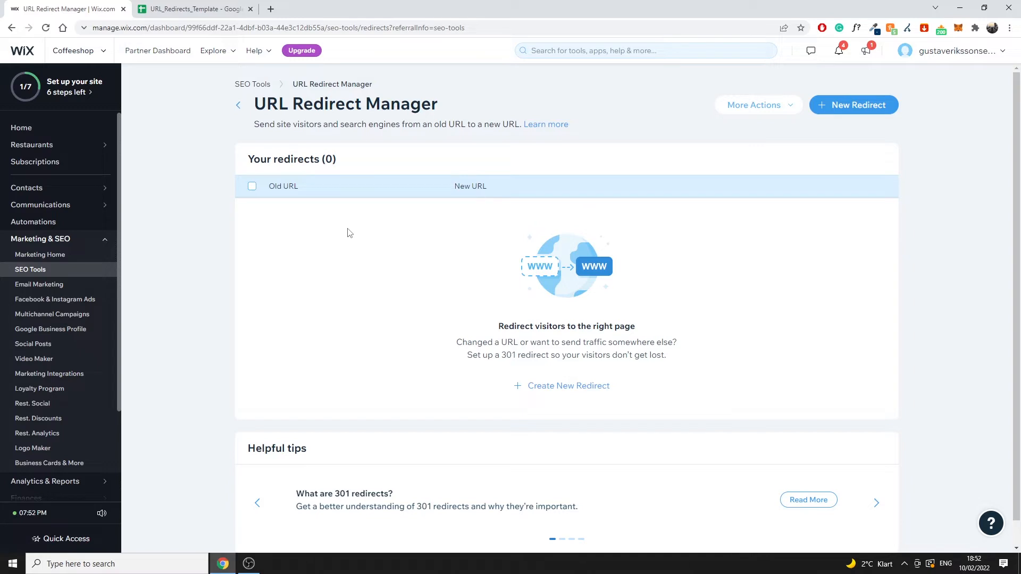
mouse_move(374, 275)
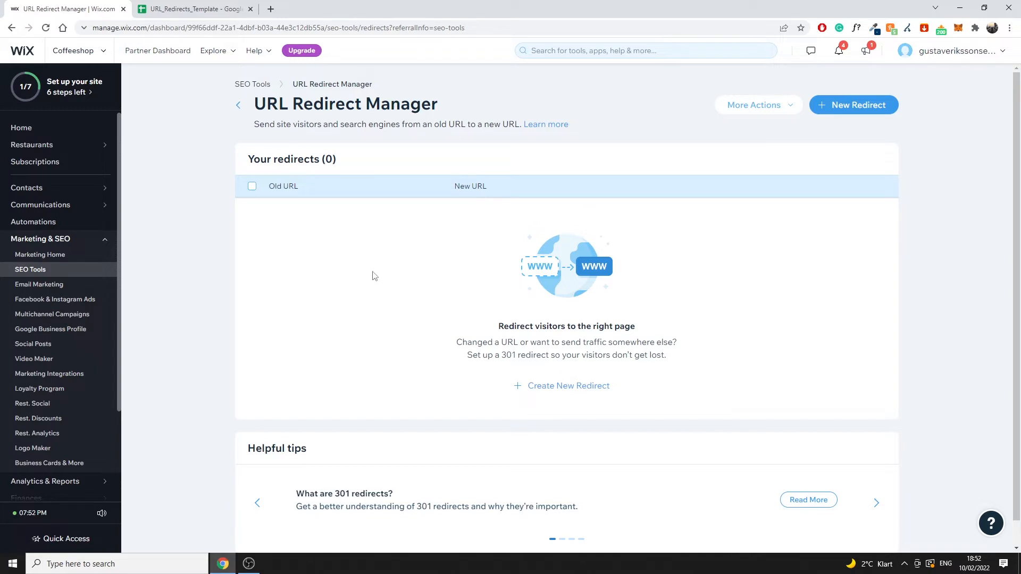
mouse_move(562, 385)
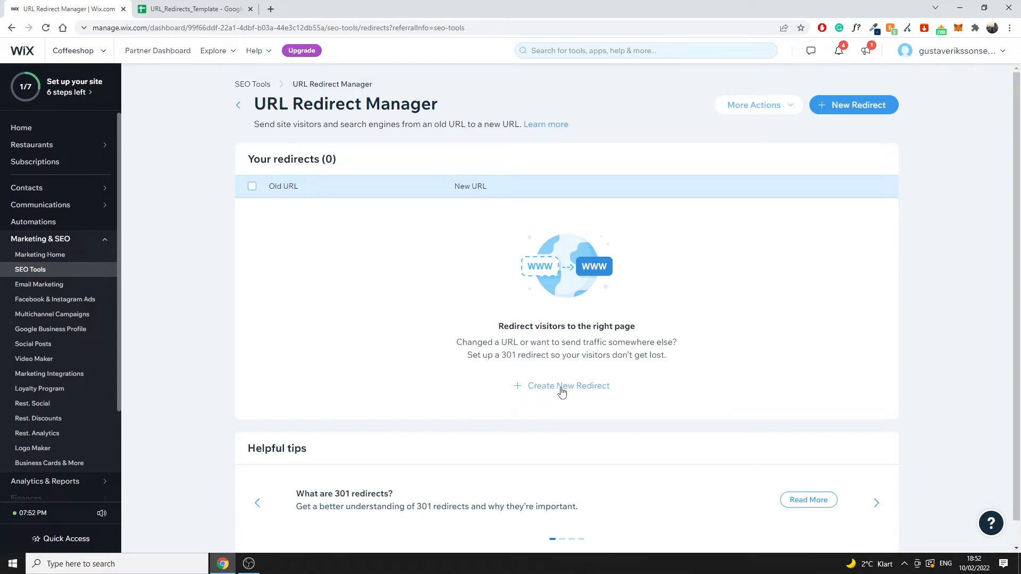
Step: Fill a single redirect from old URL /coffee to the Buy Coffee page /buy-coffee, unsaved
click(567, 385)
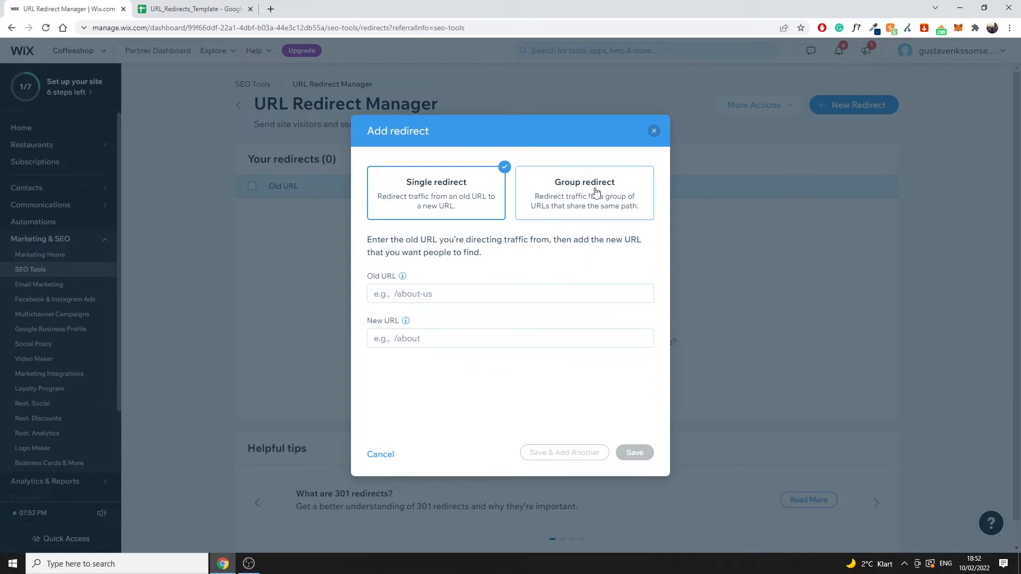
click(509, 293)
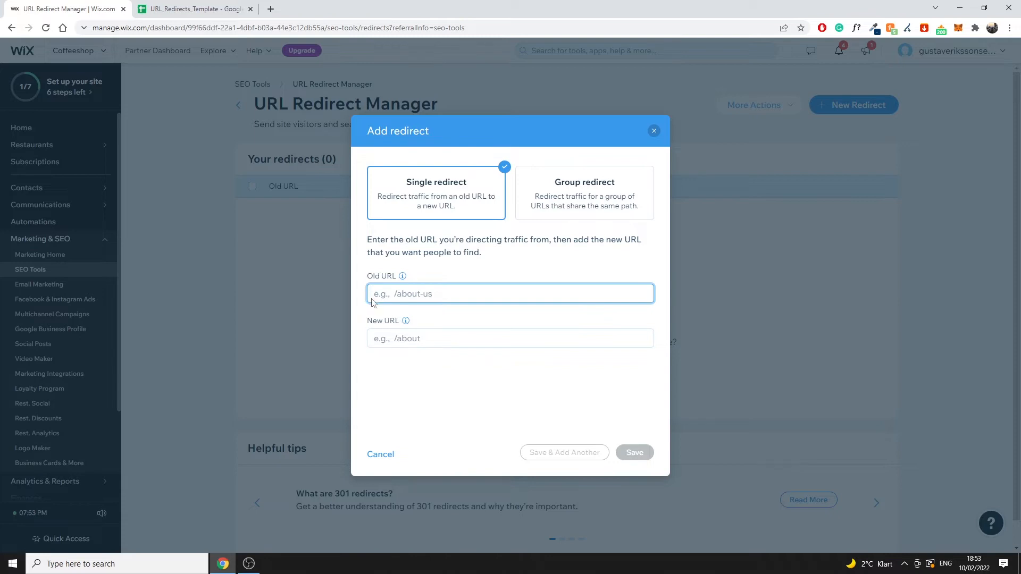
click(509, 338)
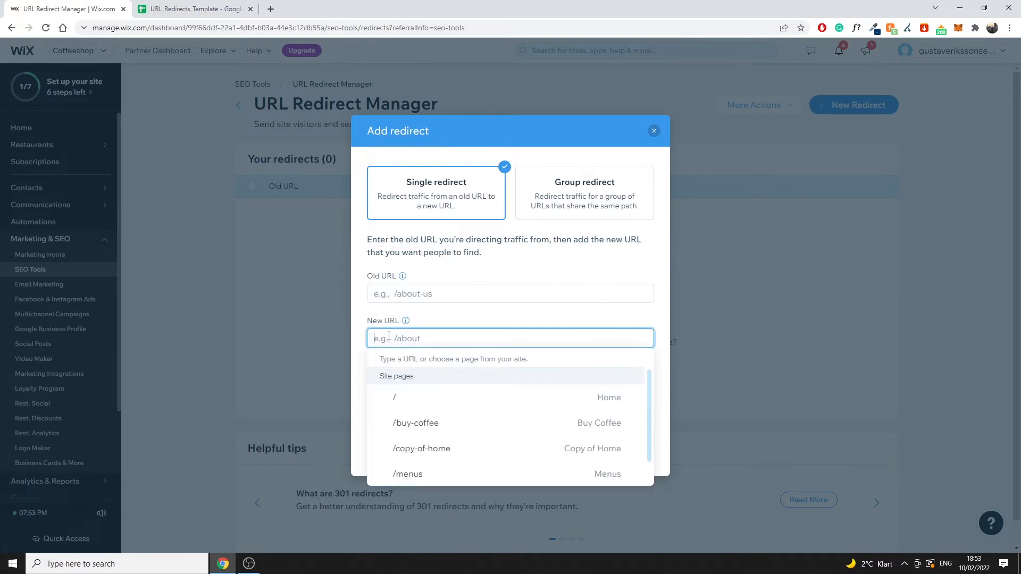
click(509, 294)
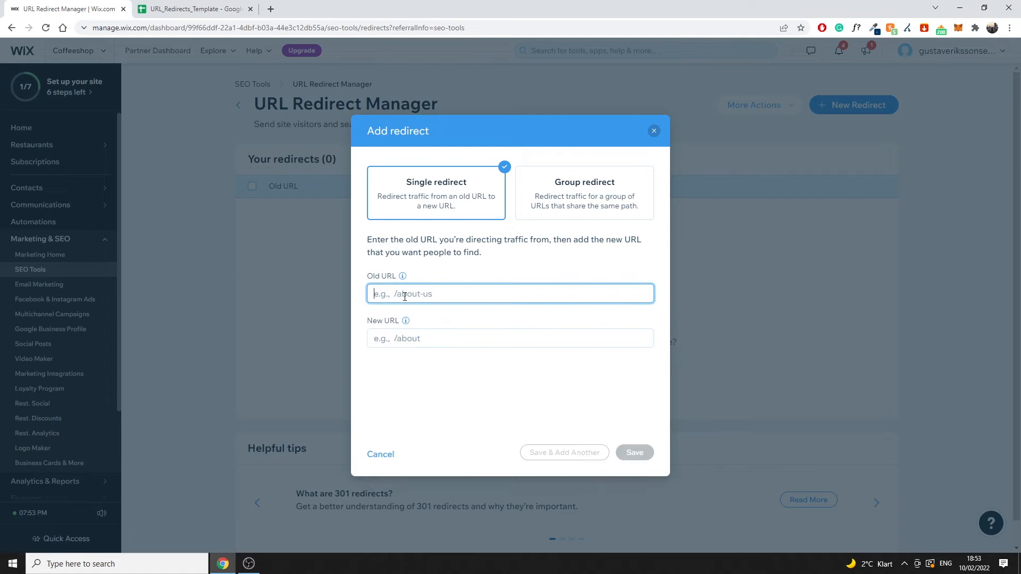
click(509, 338)
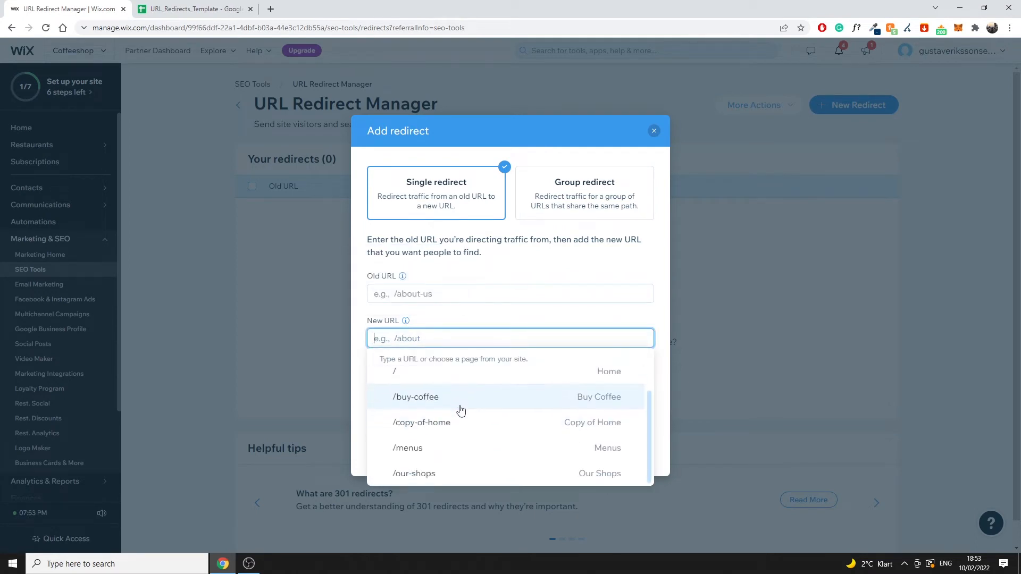
mouse_move(442, 379)
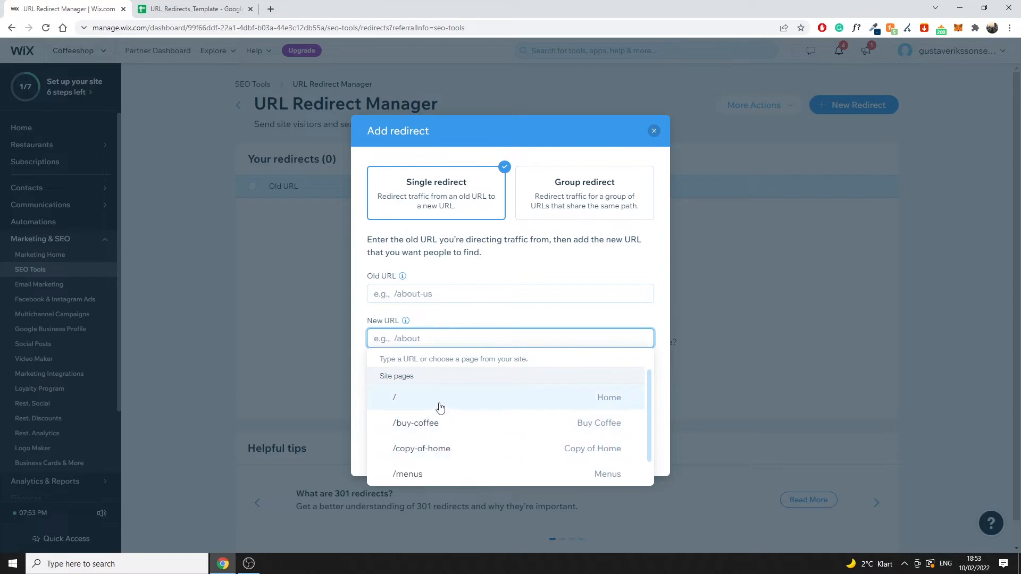
click(416, 422)
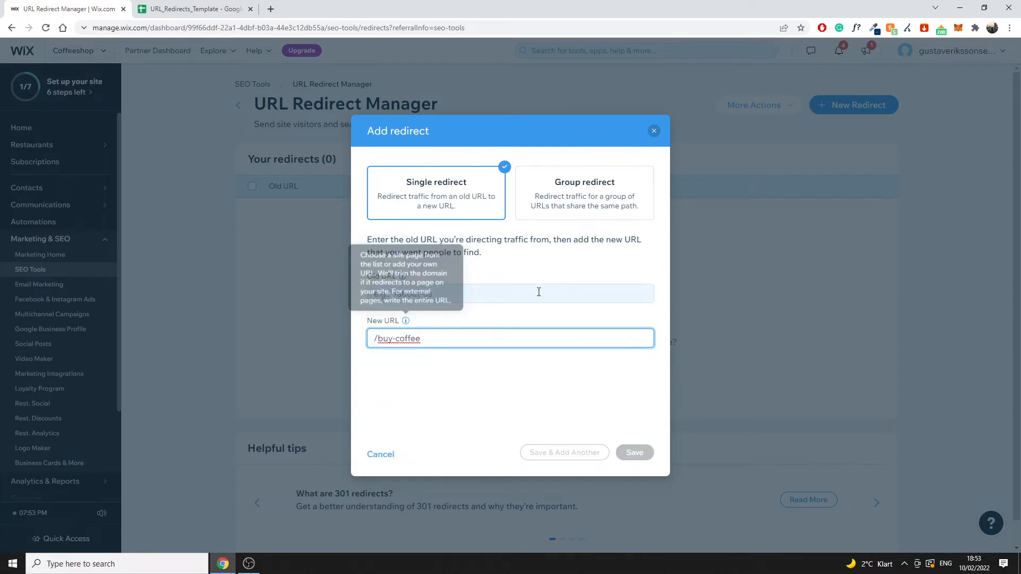
text(&)
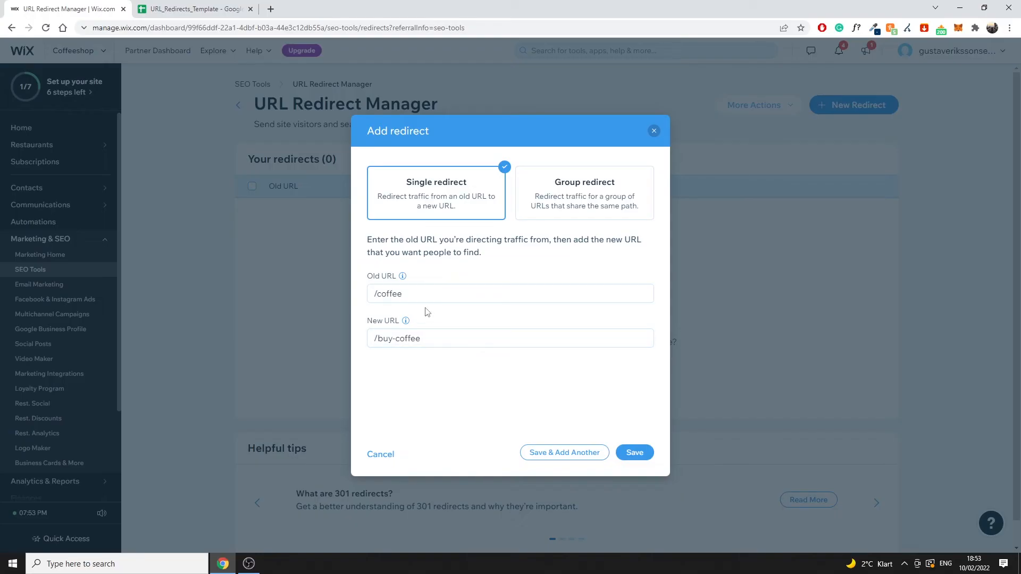
mouse_move(585, 394)
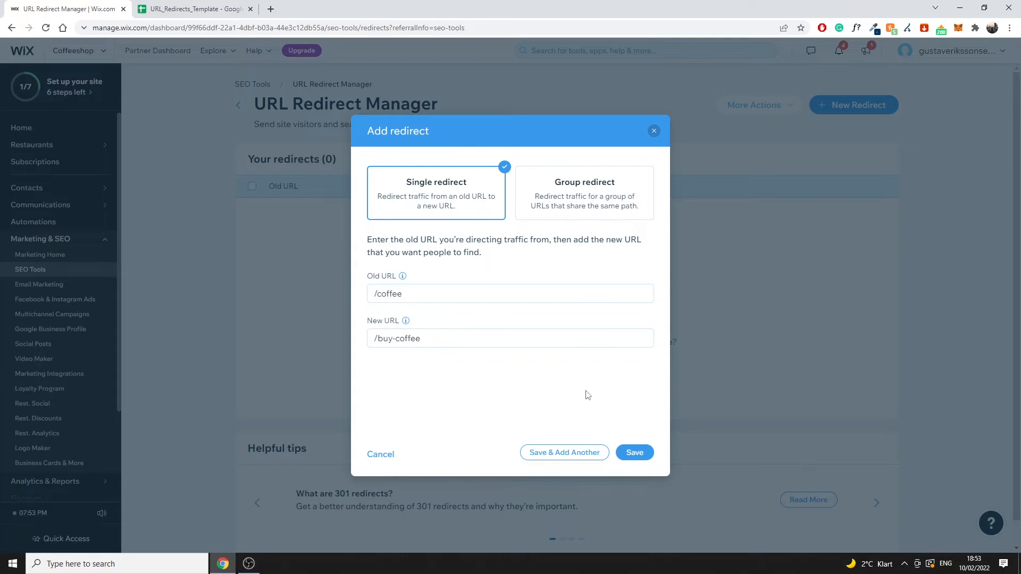
mouse_move(442, 362)
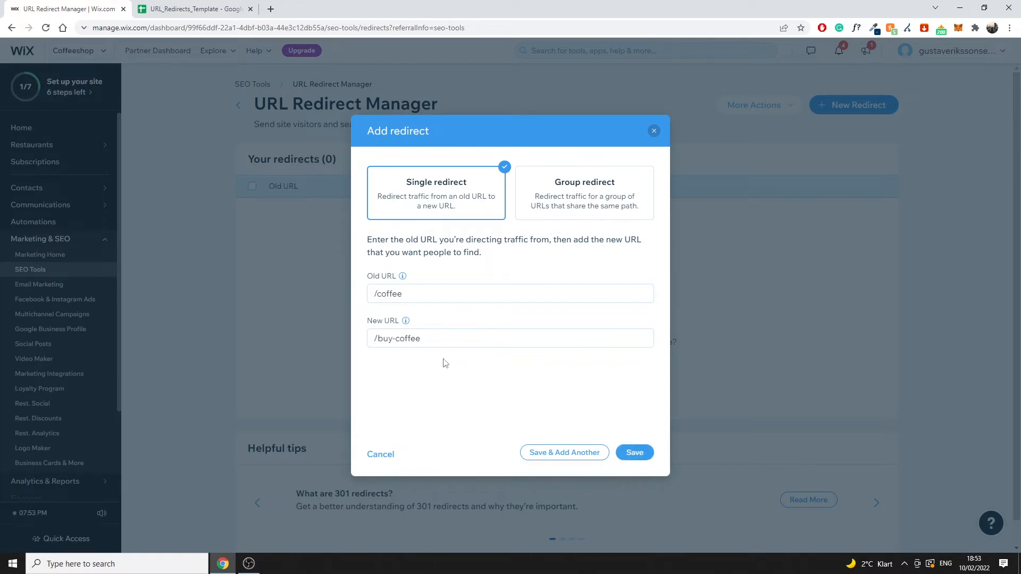
click(456, 338)
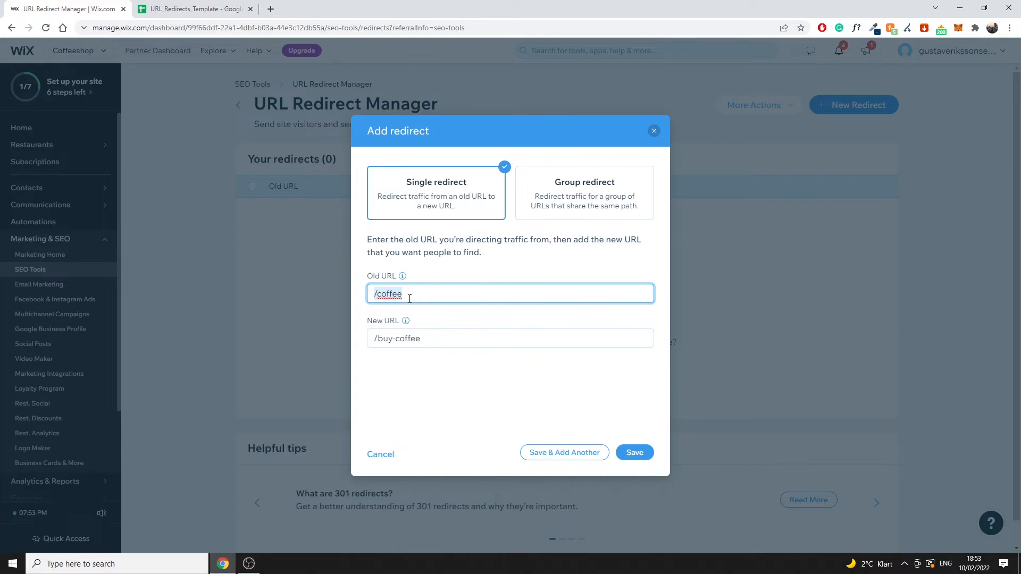
click(509, 338)
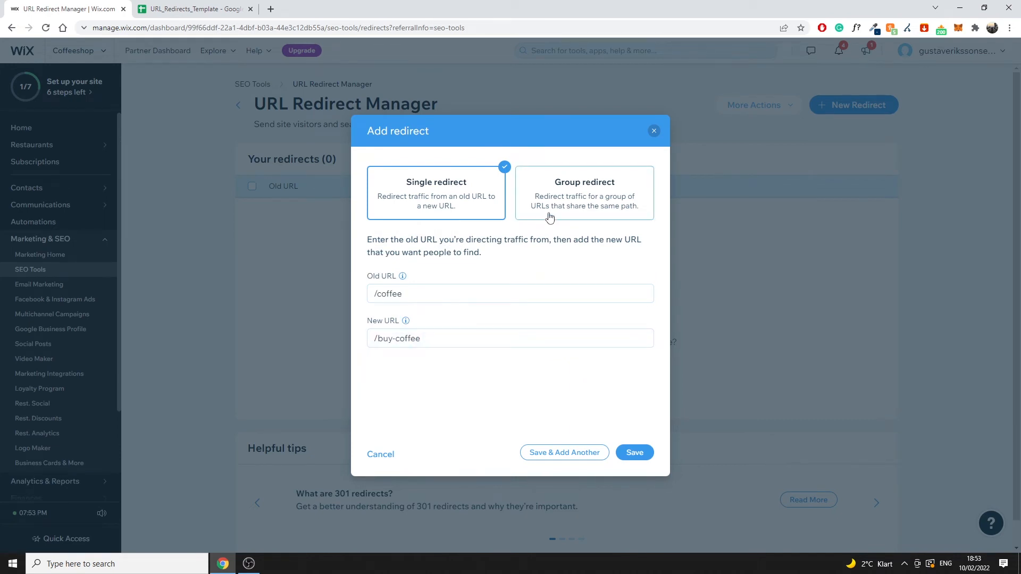
Step: Start a new redirect and switch it to the Group redirect option with empty path fields
click(584, 193)
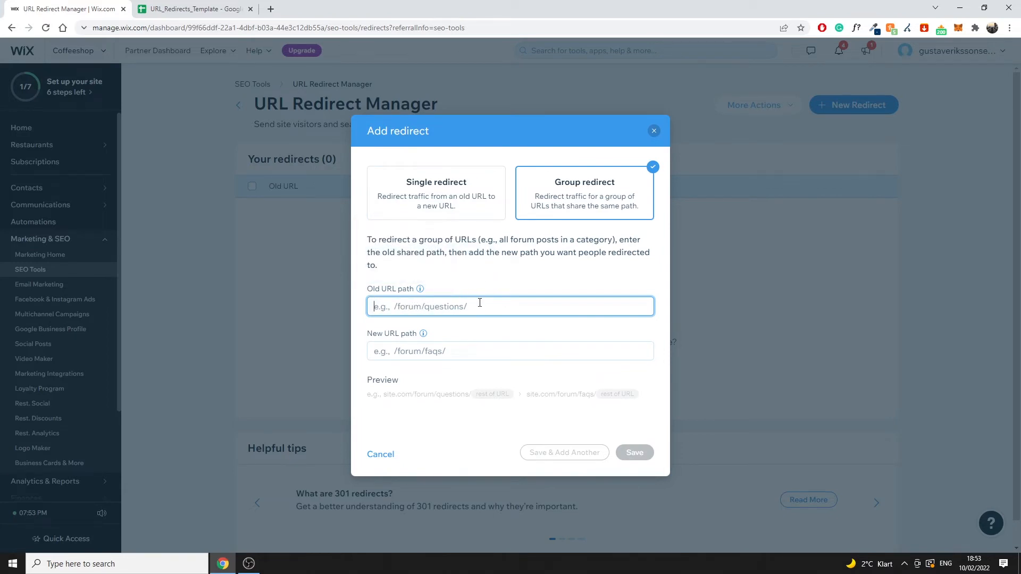
mouse_move(416, 327)
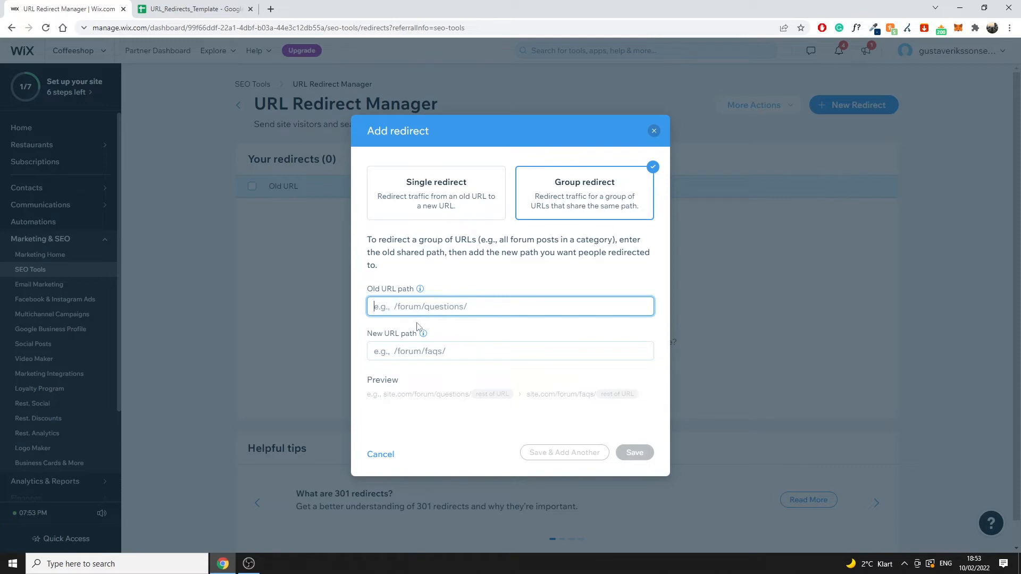
click(510, 351)
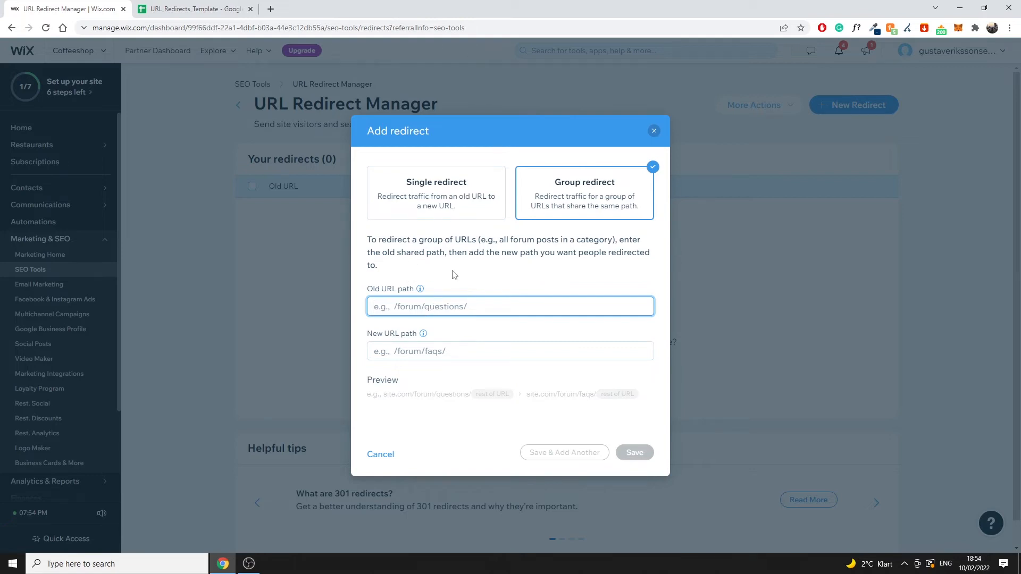
mouse_move(446, 236)
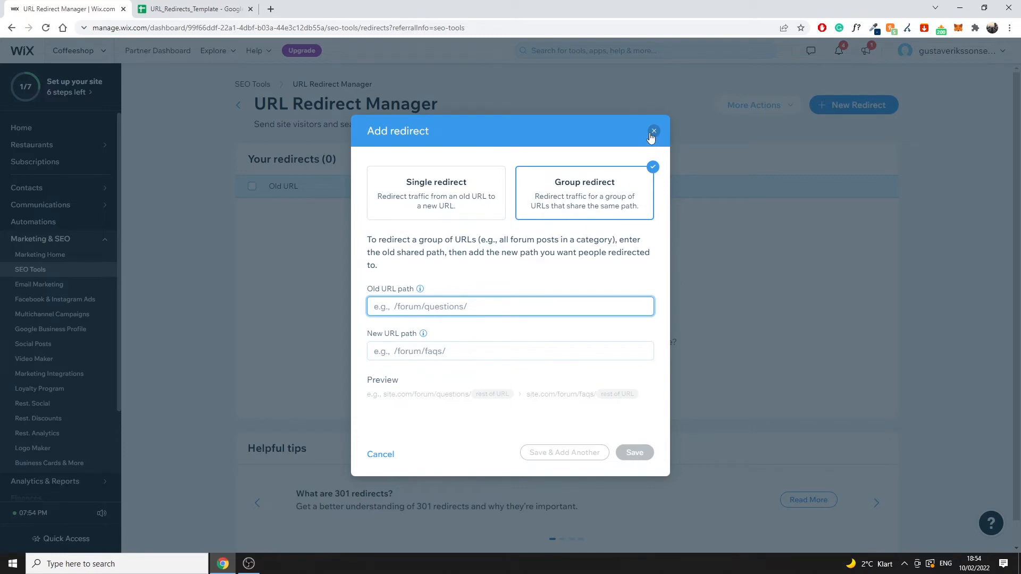
Step: Dismiss the Add redirect form and choose Import redirects from More Actions for CSV upload
click(652, 131)
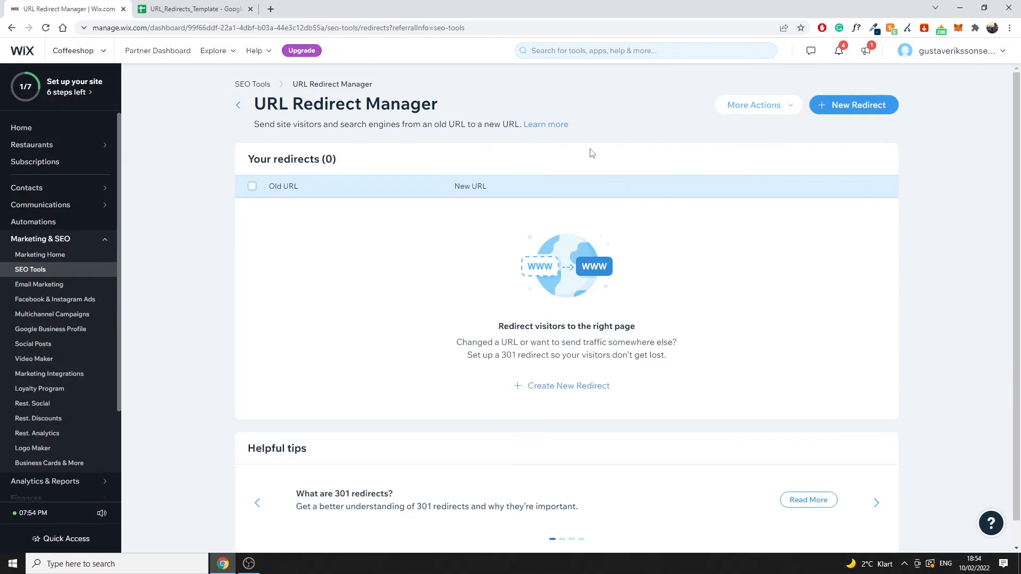
mouse_move(575, 173)
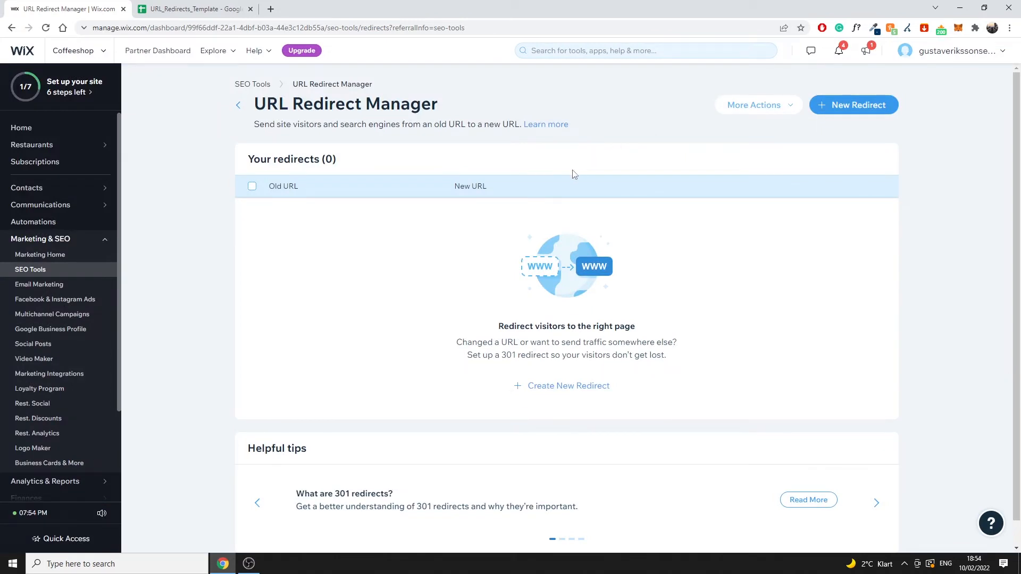
mouse_move(758, 111)
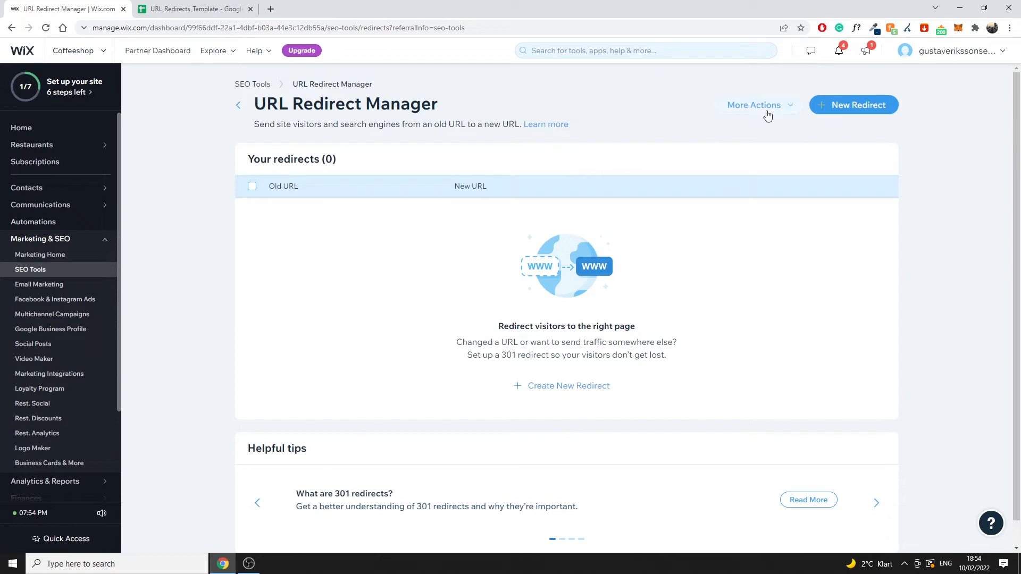
click(753, 105)
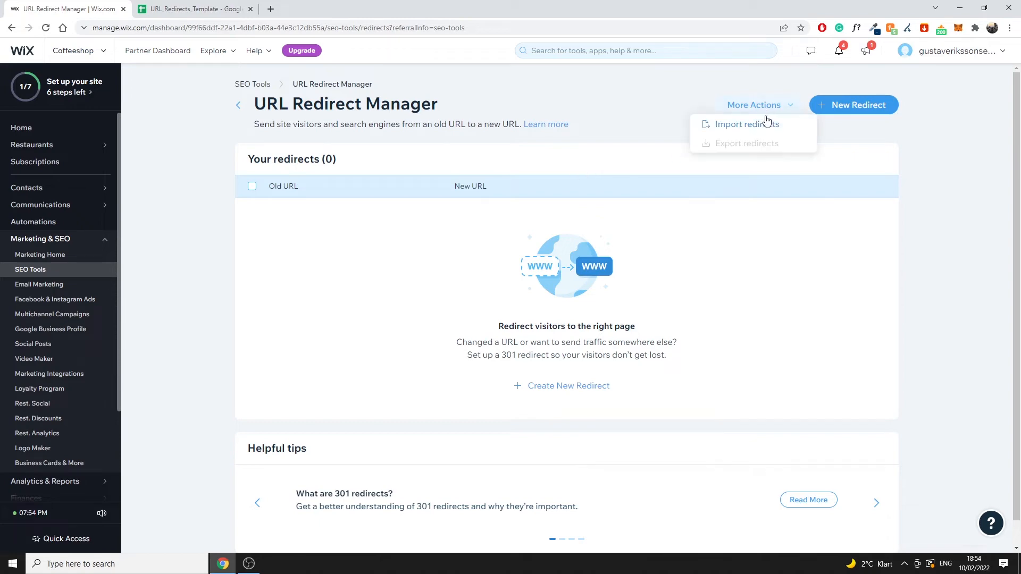
click(746, 123)
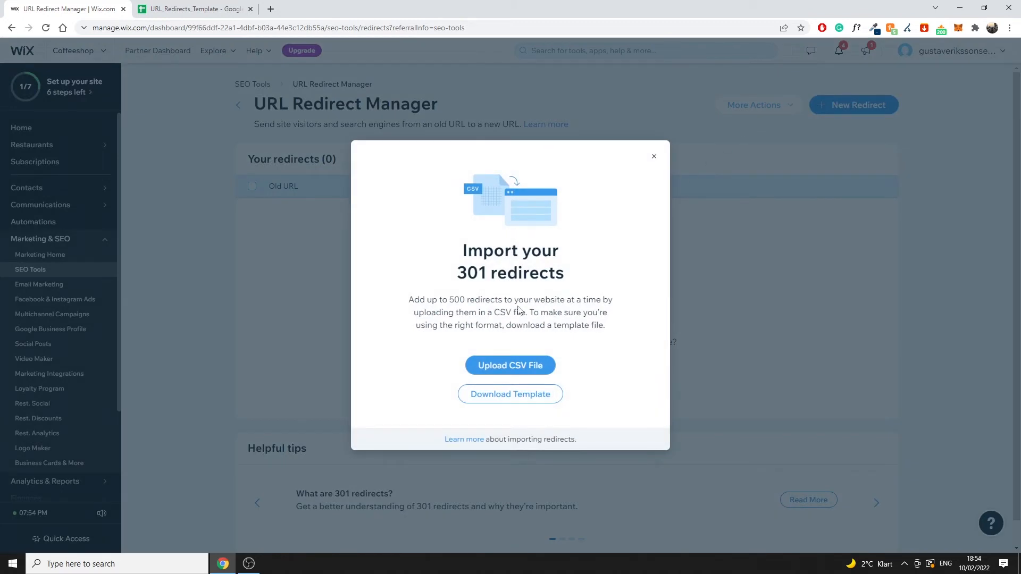
mouse_move(510, 364)
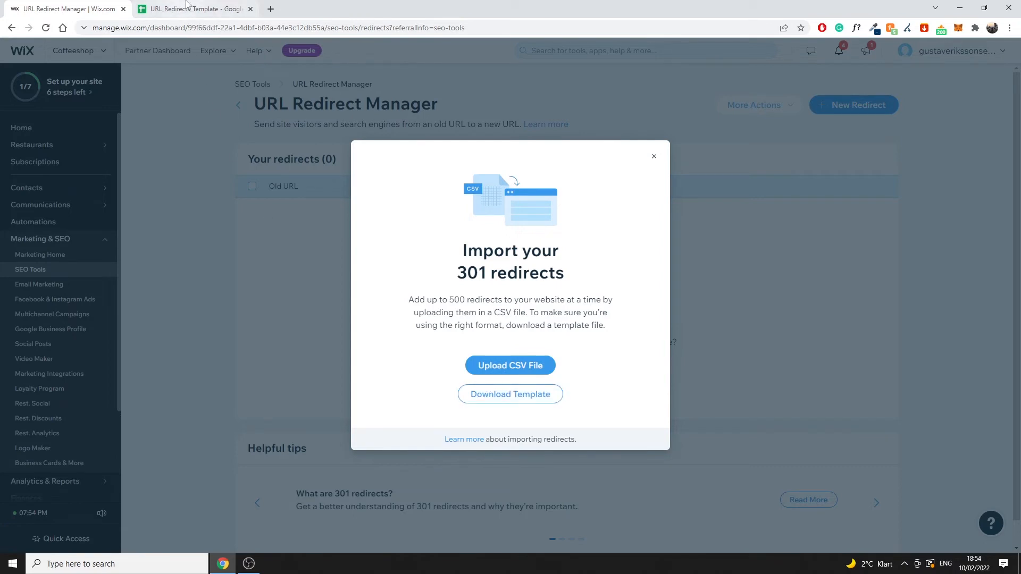
Step: Review the URL_Redirects_Template pairs /about, /contact, /info with their new URLs, then return to Wix
click(192, 8)
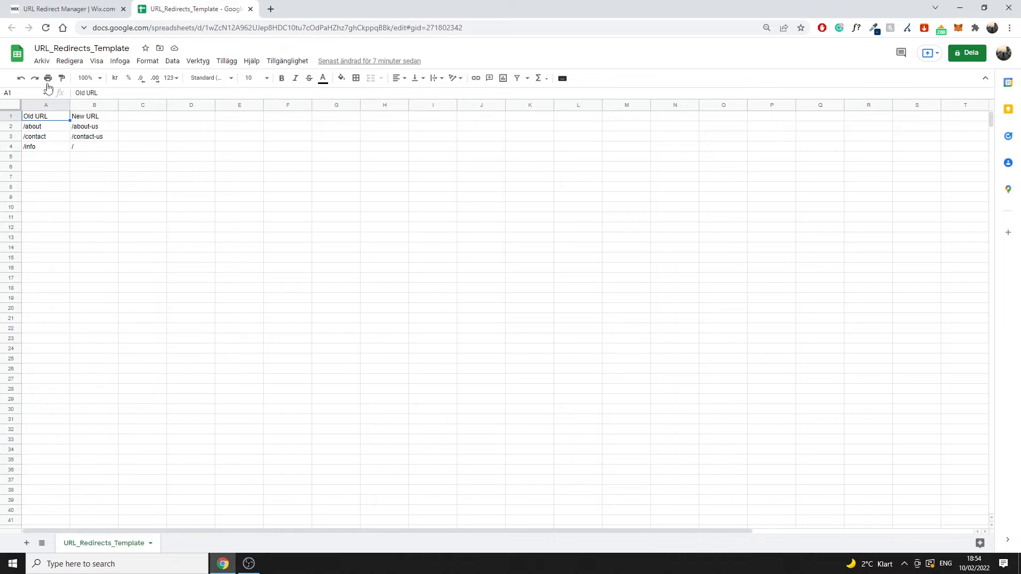
click(94, 116)
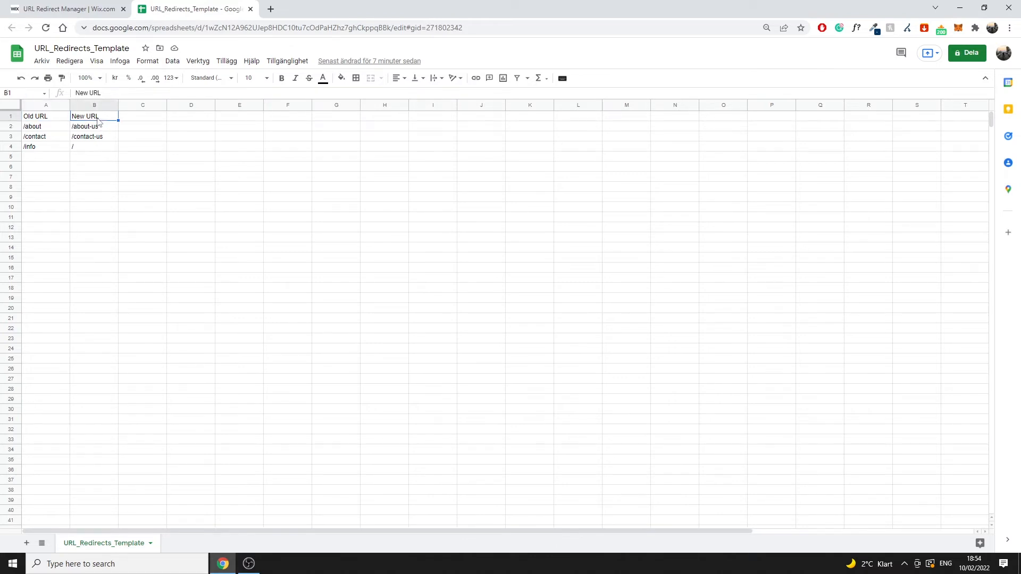
drag(46, 127, 46, 187)
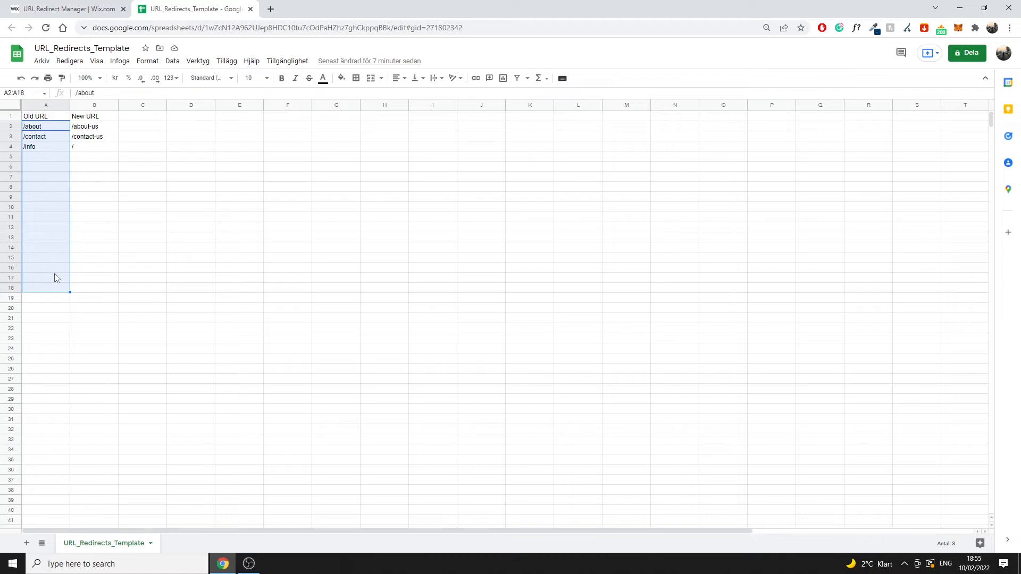
mouse_move(46, 184)
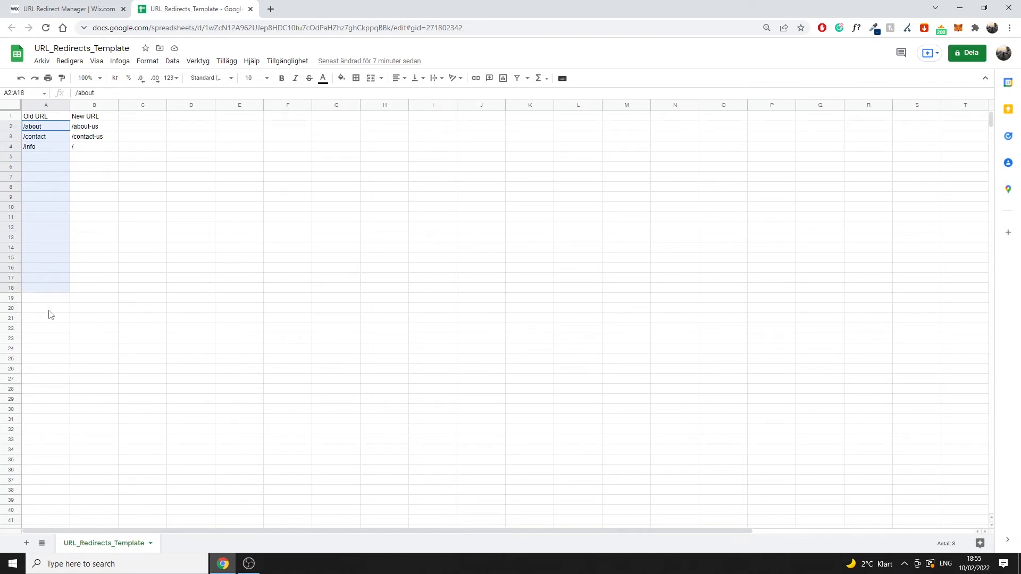
click(141, 156)
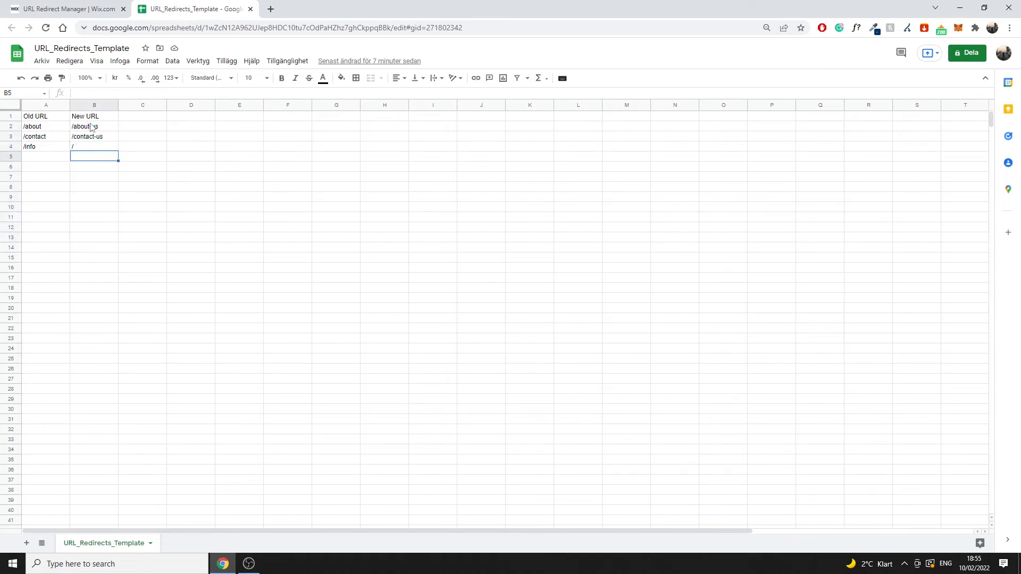
click(93, 126)
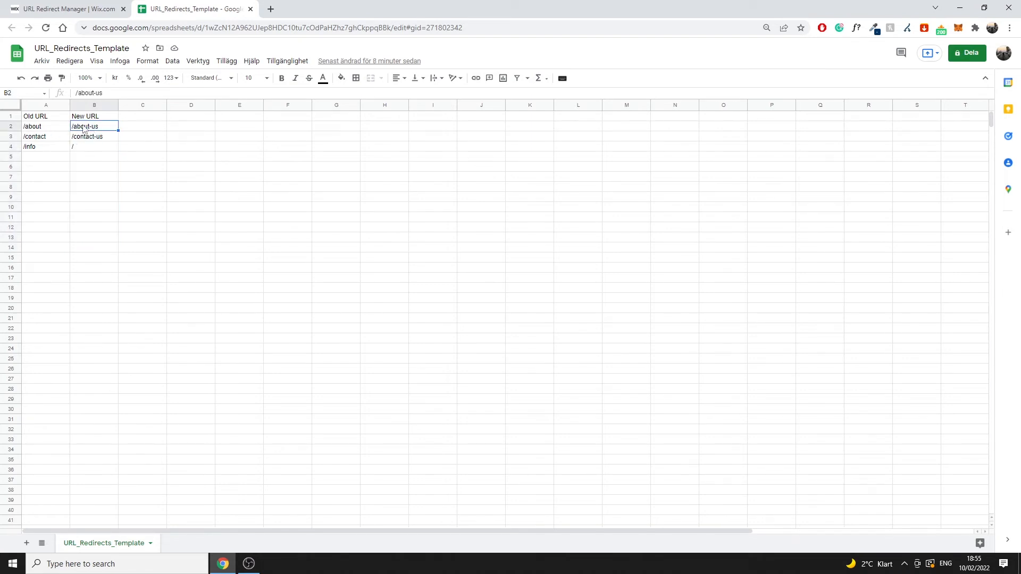
click(45, 126)
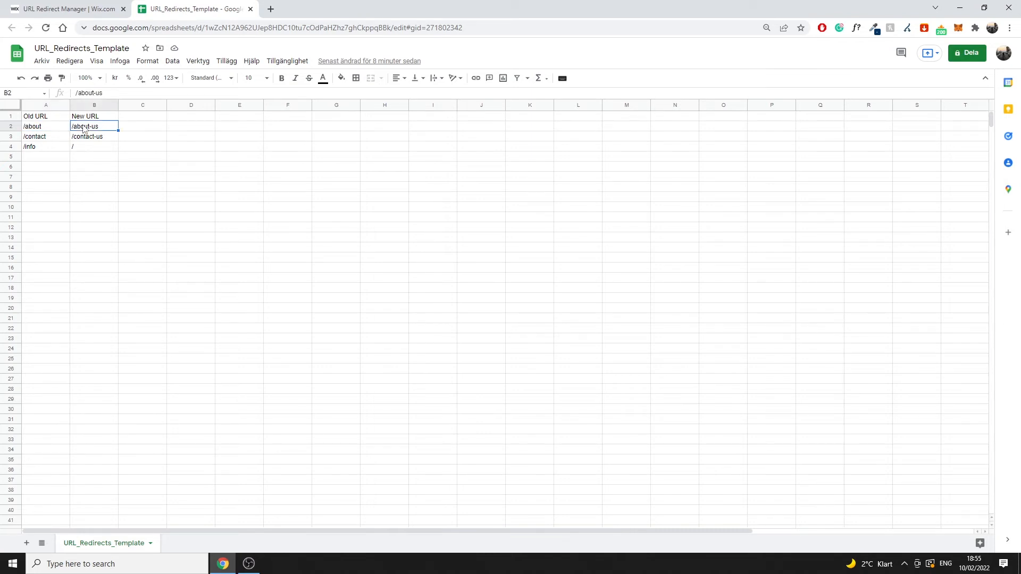
click(44, 136)
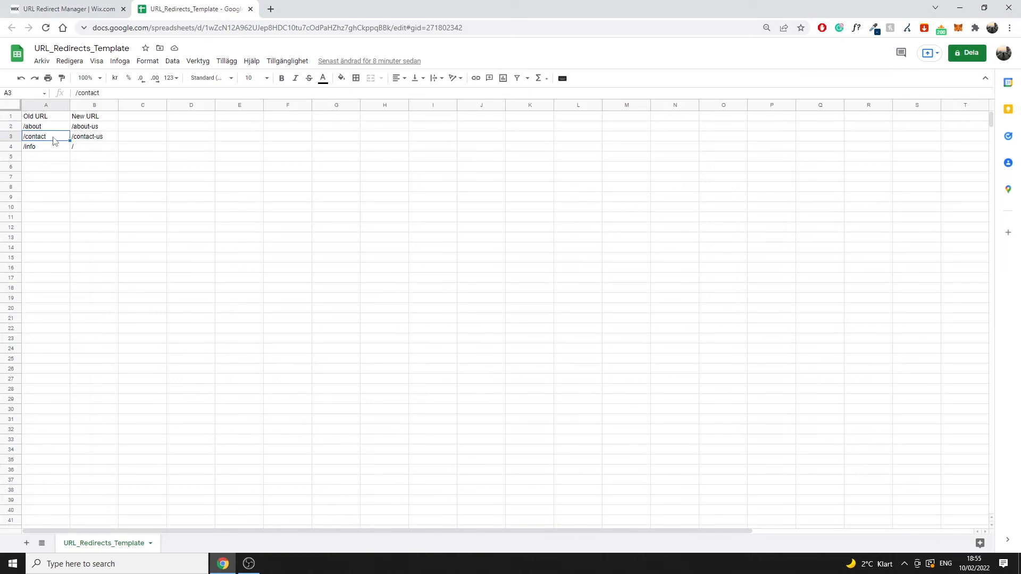
click(94, 136)
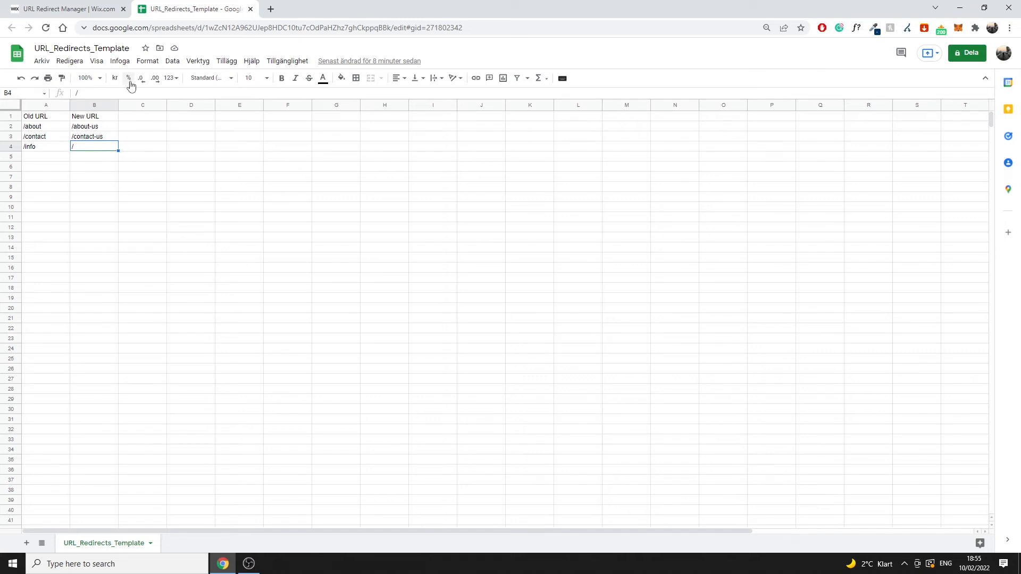
click(65, 8)
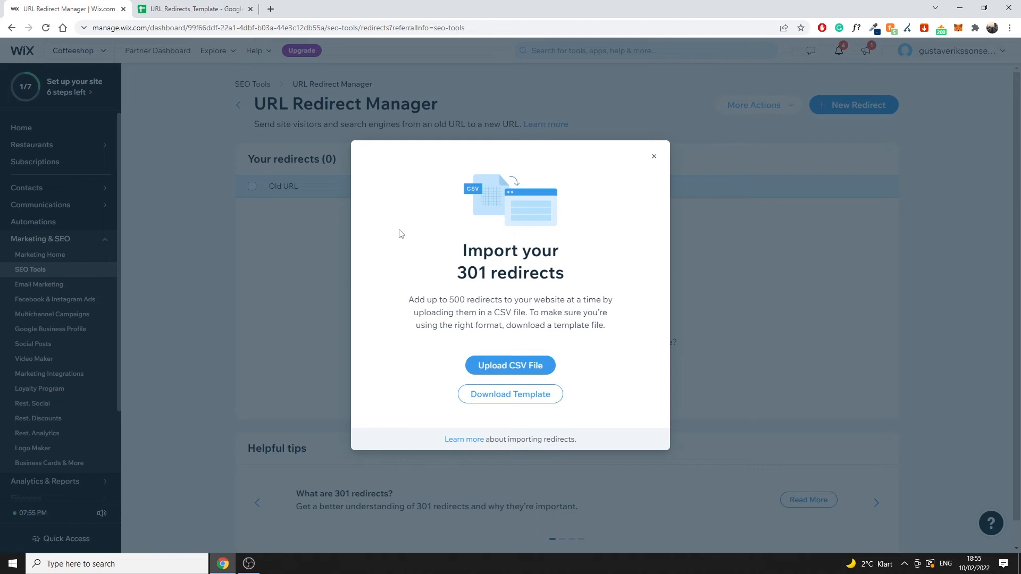
mouse_move(306, 193)
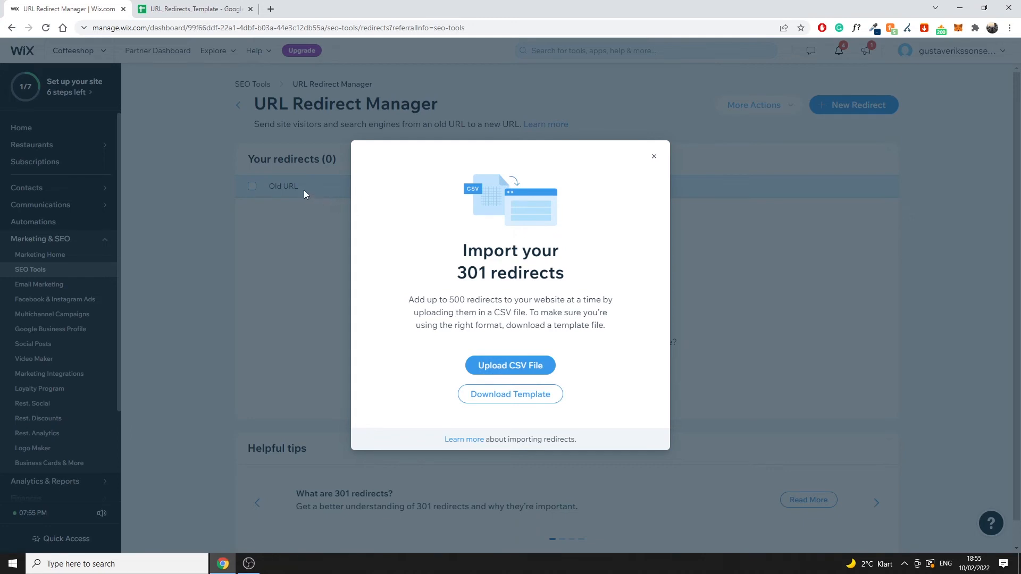
mouse_move(299, 190)
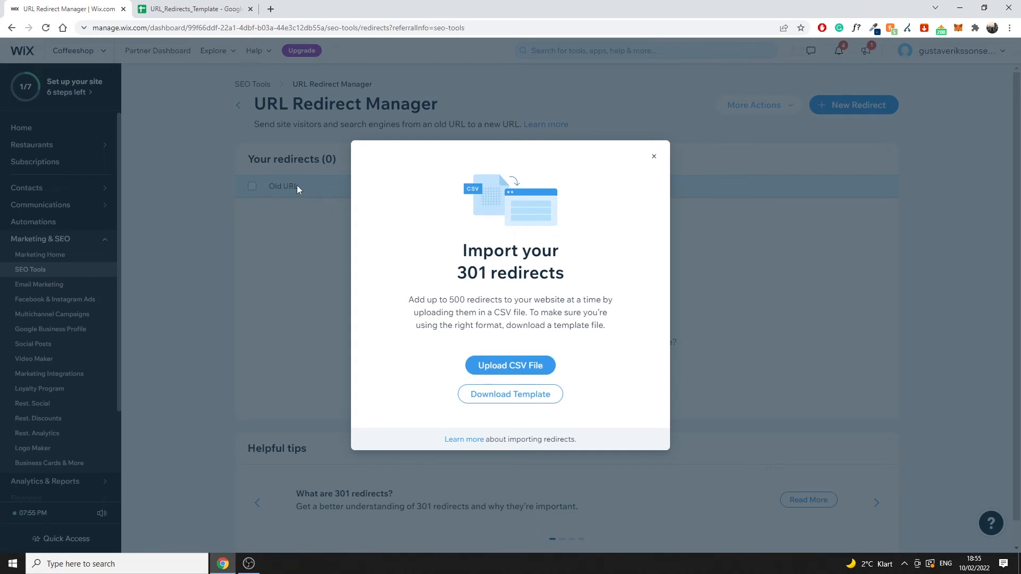
mouse_move(357, 174)
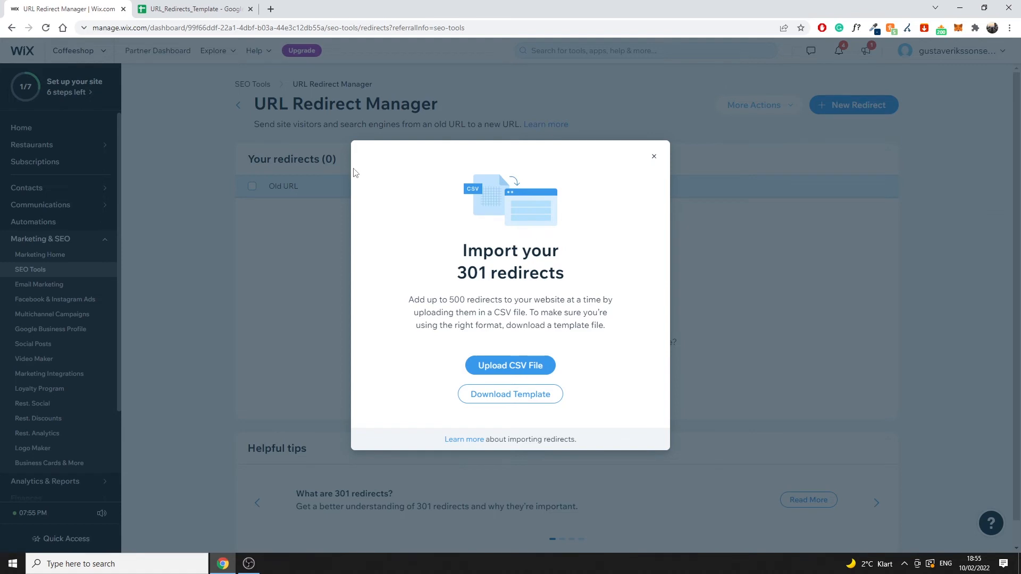
Step: Bring the URL_Redirects_Template spreadsheet tab back to the front
click(192, 8)
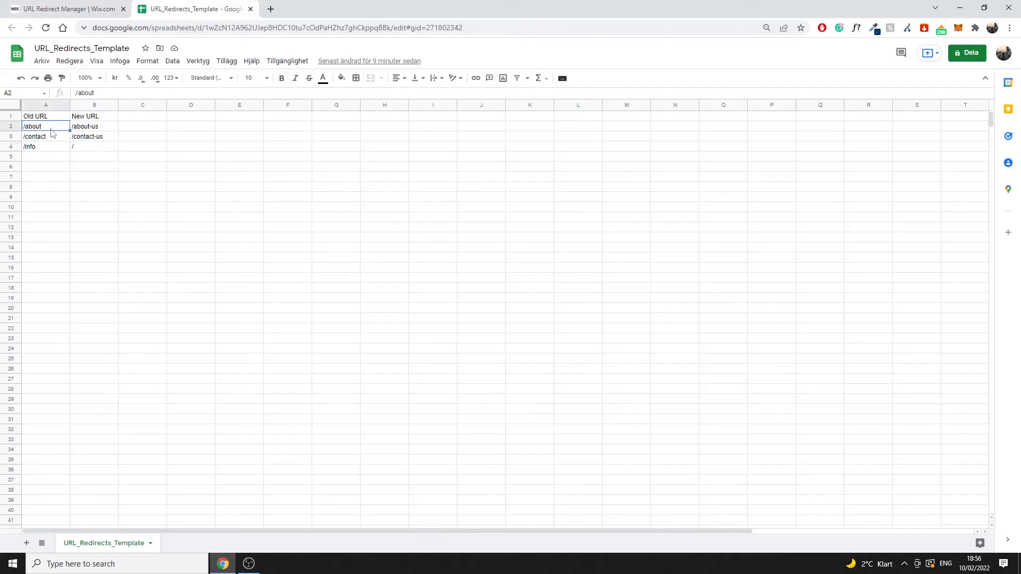
Step: Select the /about-us new URL and /about old URL cells to recheck the first pair
click(94, 126)
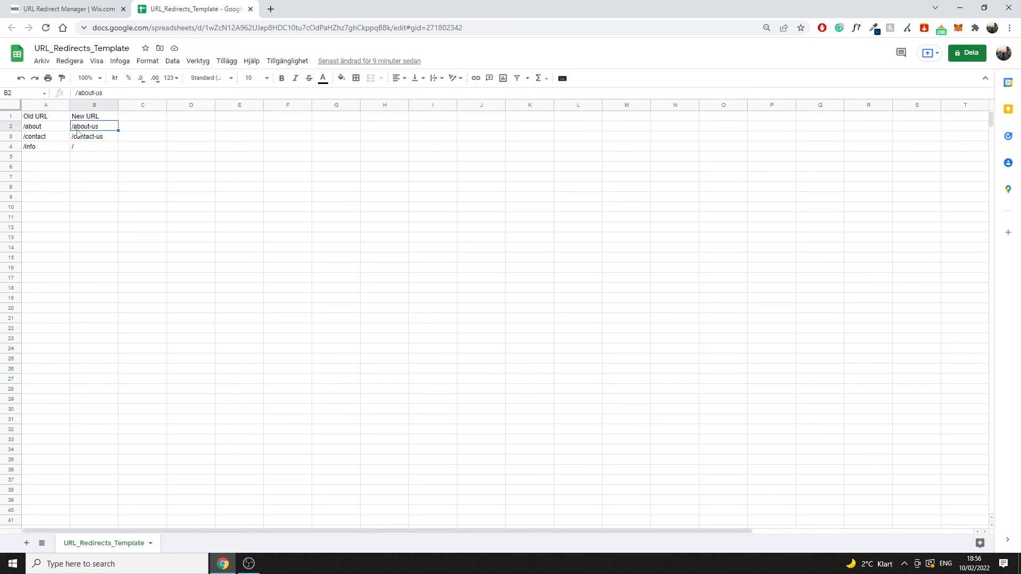
click(46, 125)
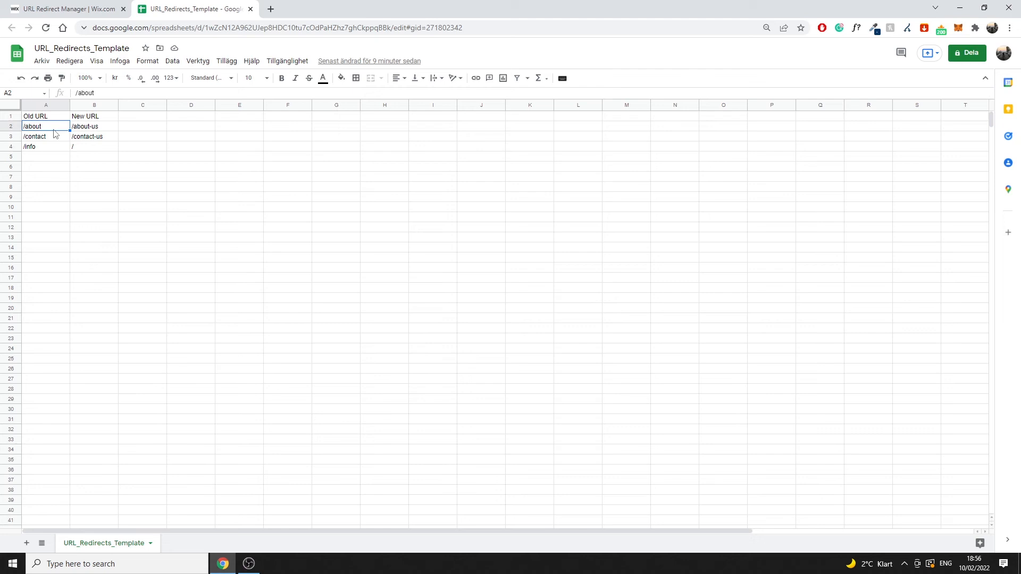
mouse_move(59, 129)
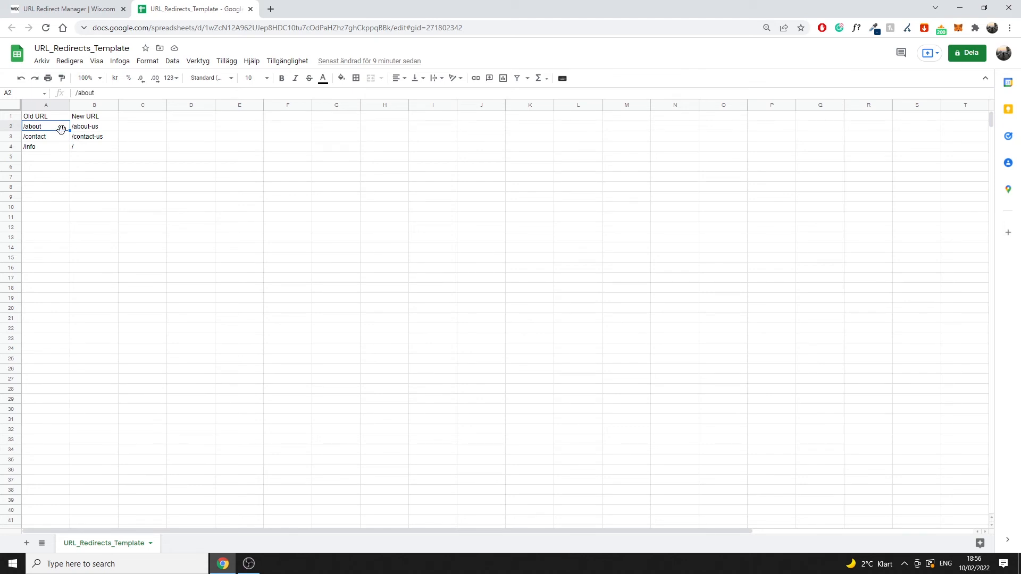
mouse_move(51, 129)
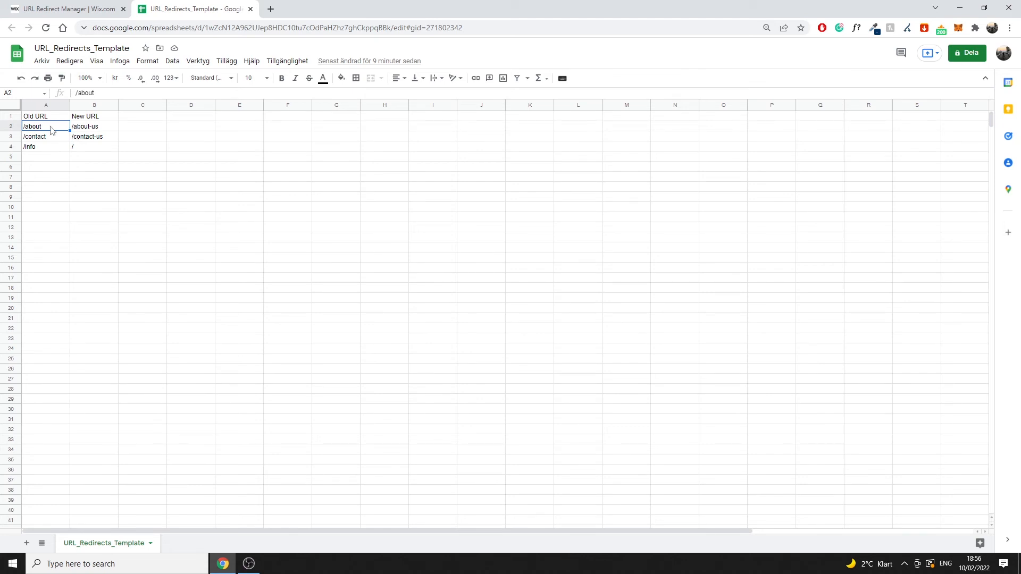